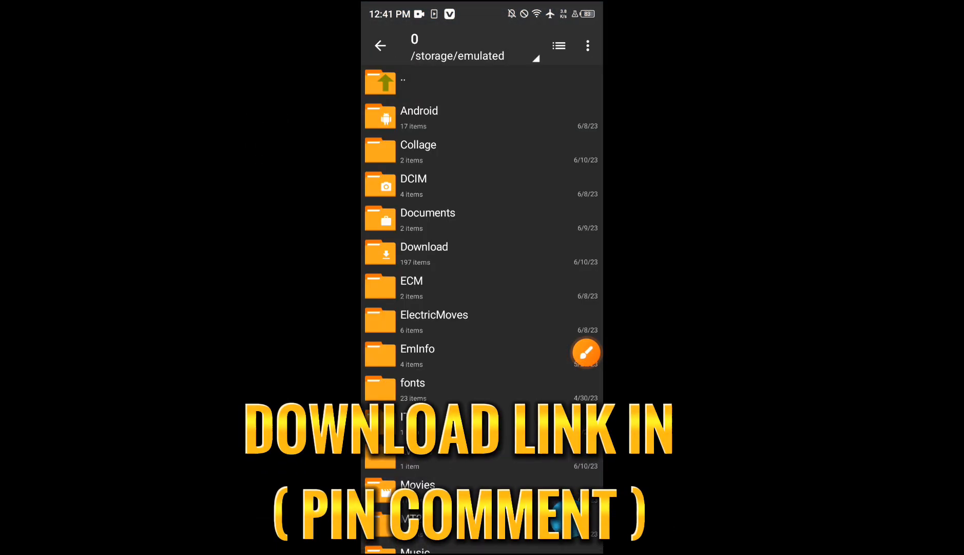
# Step: Open Download and choose to extract the BOOST GPU PERFORMANCE archive
pyautogui.click(423, 253)
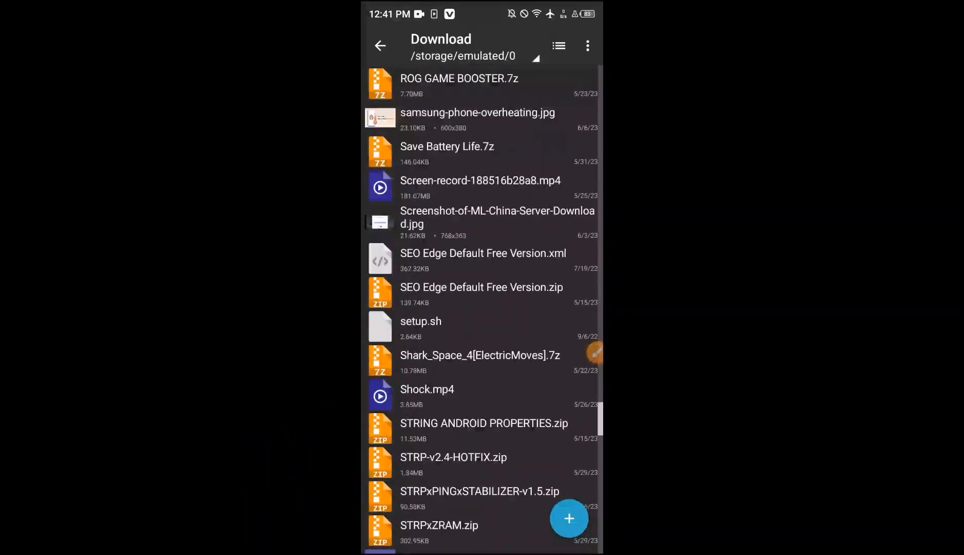
pyautogui.scroll(-3)
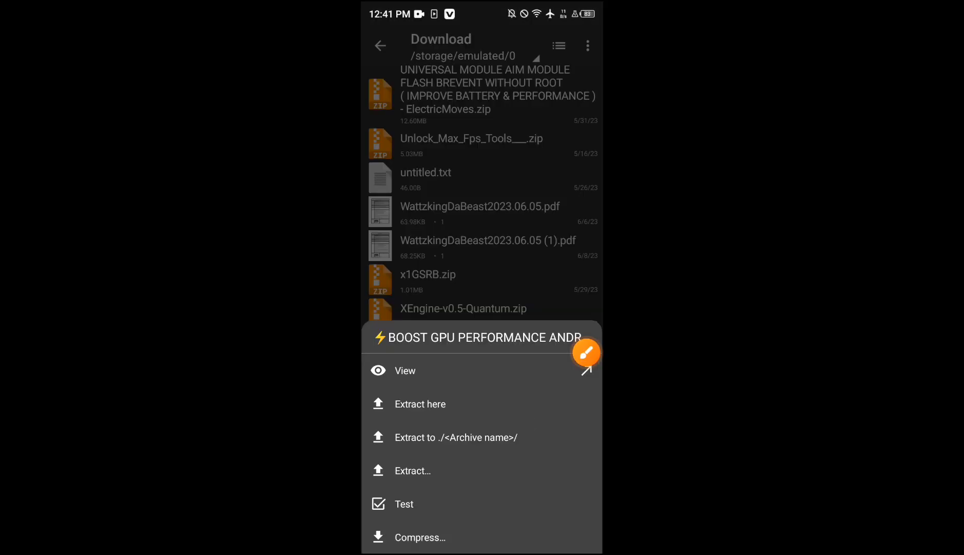
pyautogui.click(404, 371)
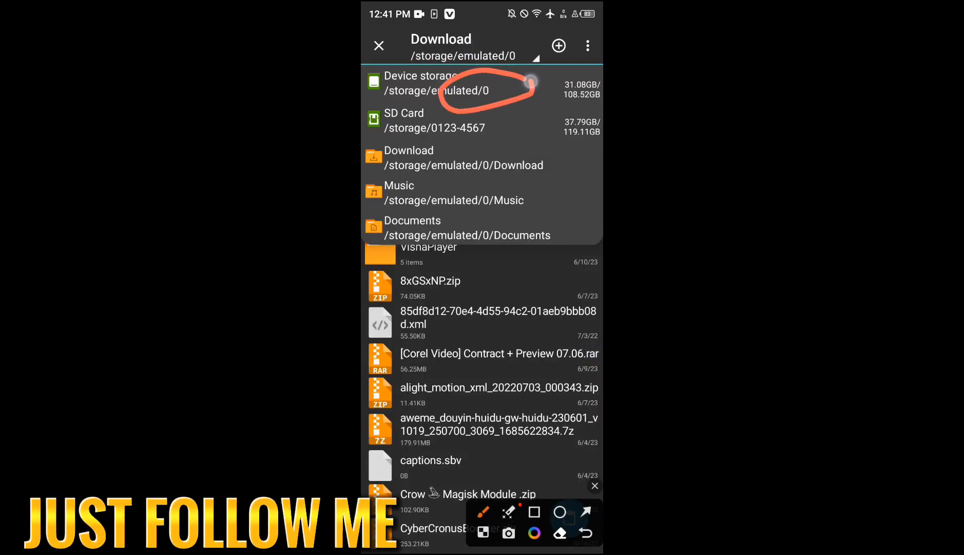
# Step: Extract the GPU archive into the device storage root, replacing the existing LVGPU/GPU.sh
pyautogui.click(594, 486)
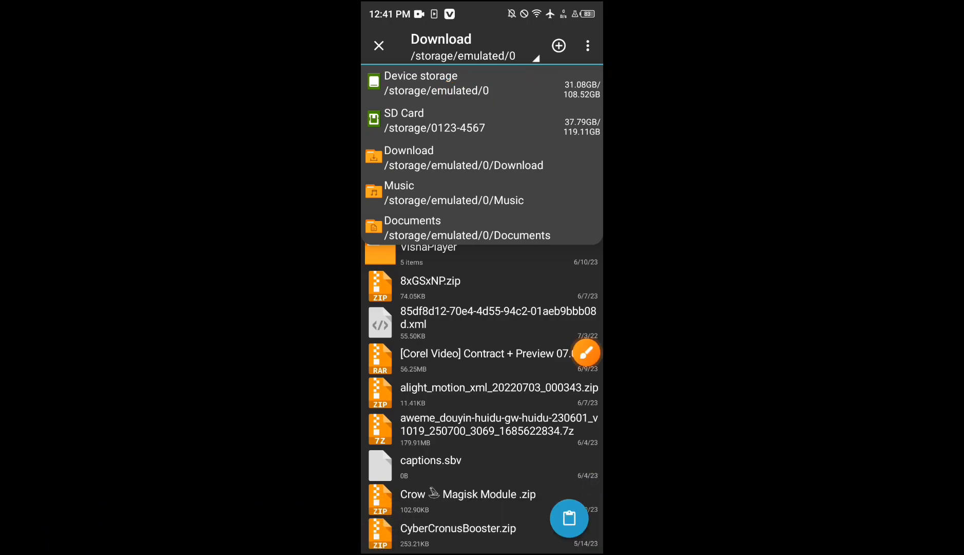
pyautogui.click(421, 83)
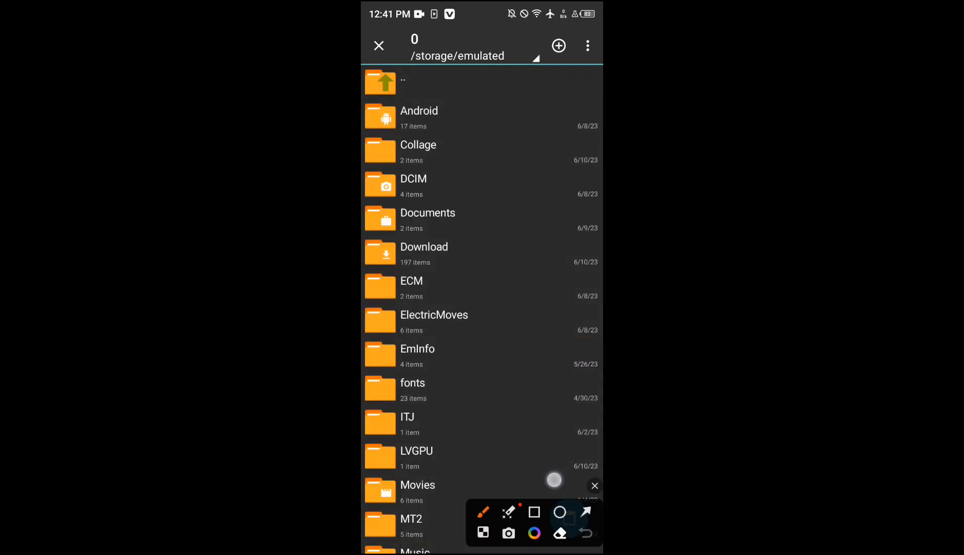
pyautogui.click(595, 485)
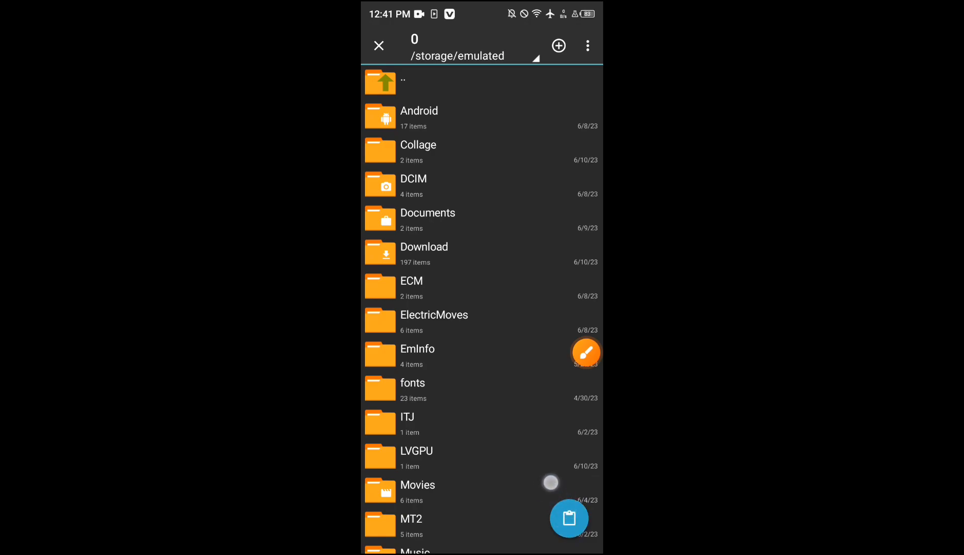
pyautogui.click(569, 516)
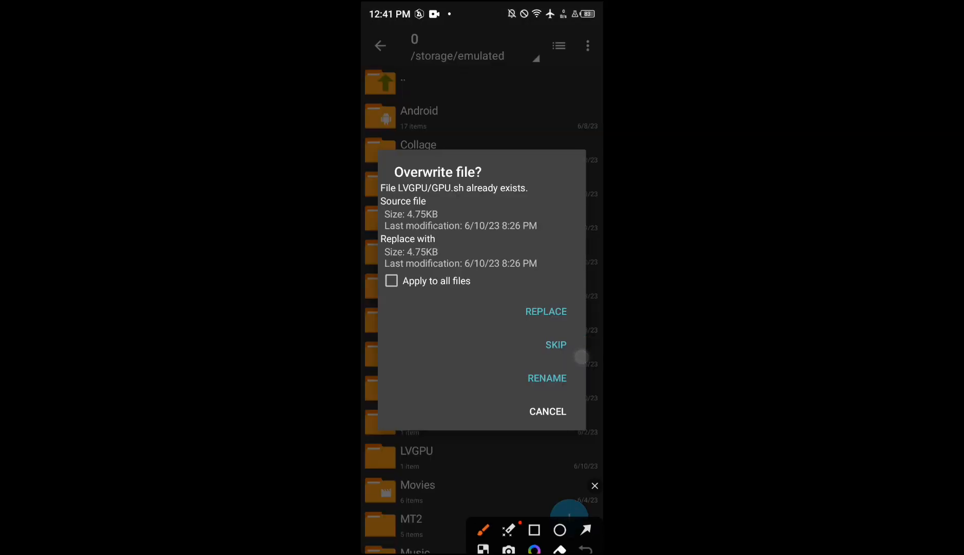
pyautogui.click(545, 311)
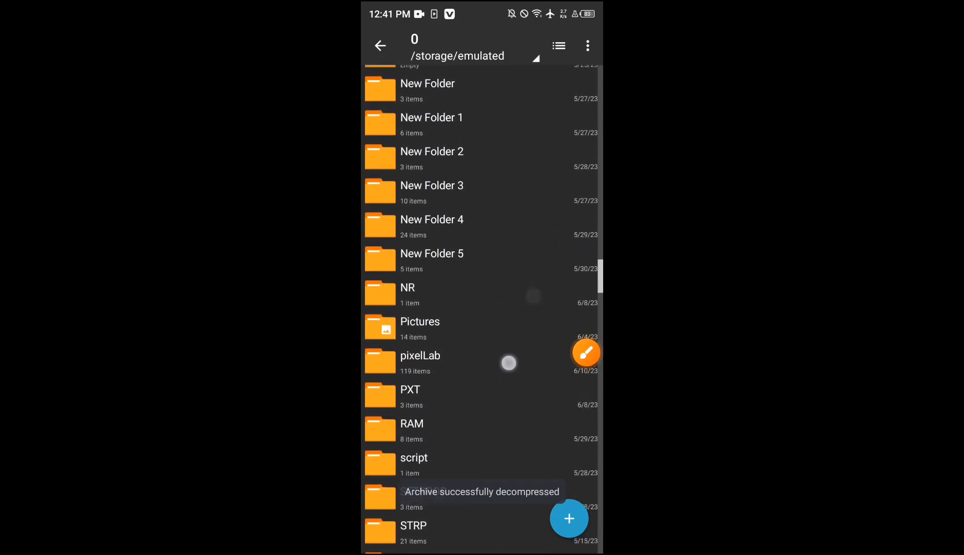
pyautogui.scroll(-3)
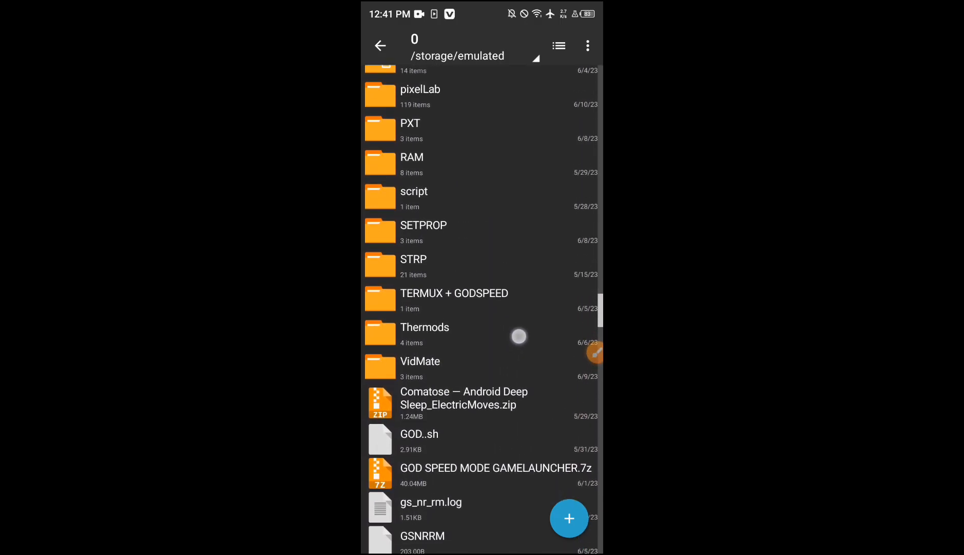
pyautogui.scroll(-3)
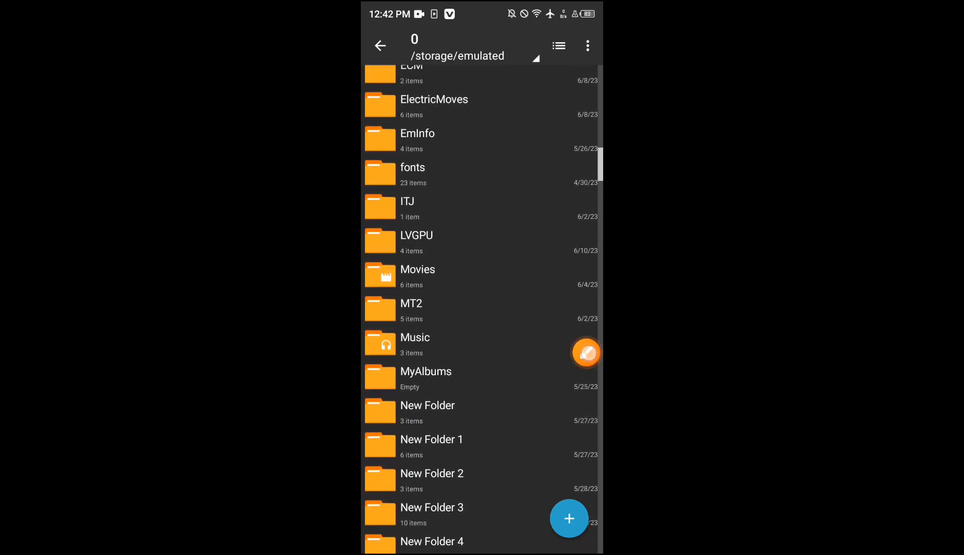
# Step: Open LVGPU, view the Brevent modded APK's options, then go to the home screen
pyautogui.click(416, 241)
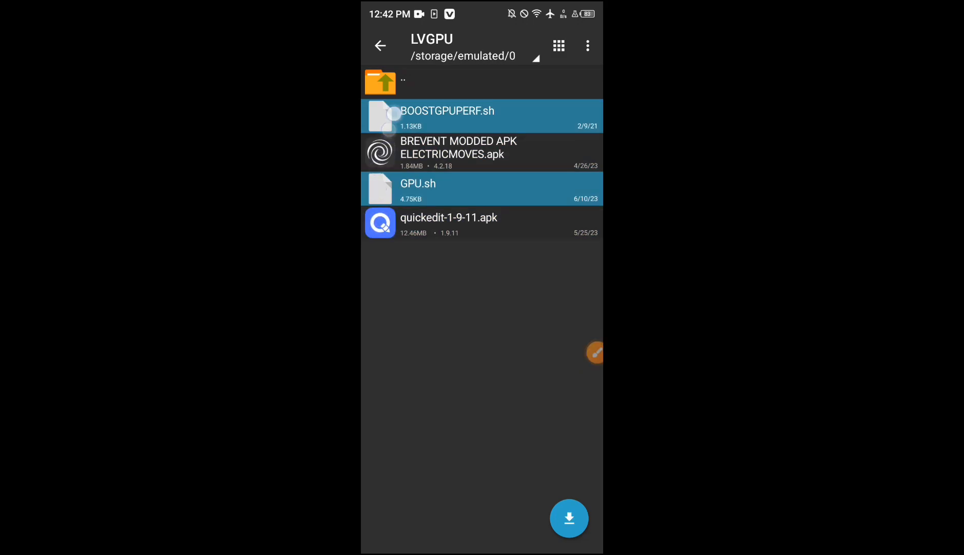
pyautogui.click(458, 152)
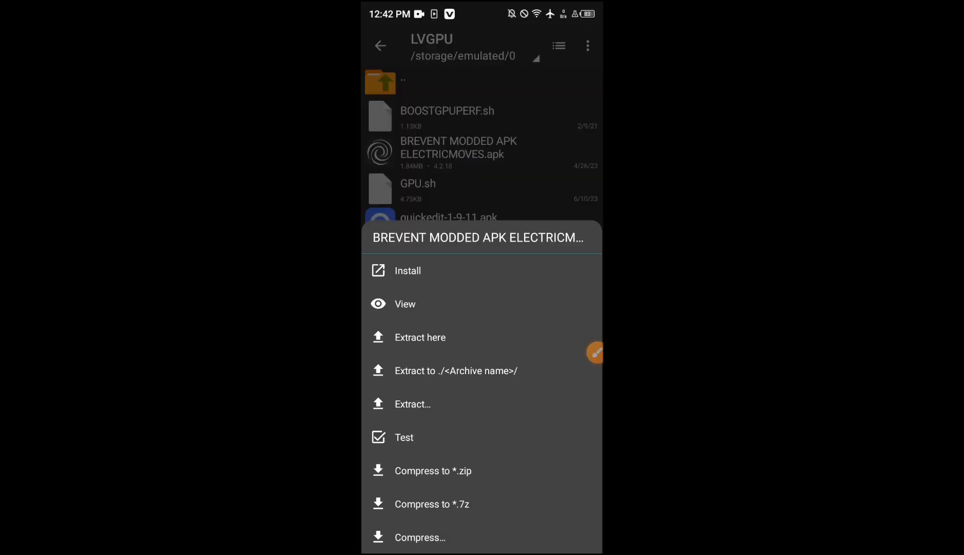
pyautogui.click(407, 270)
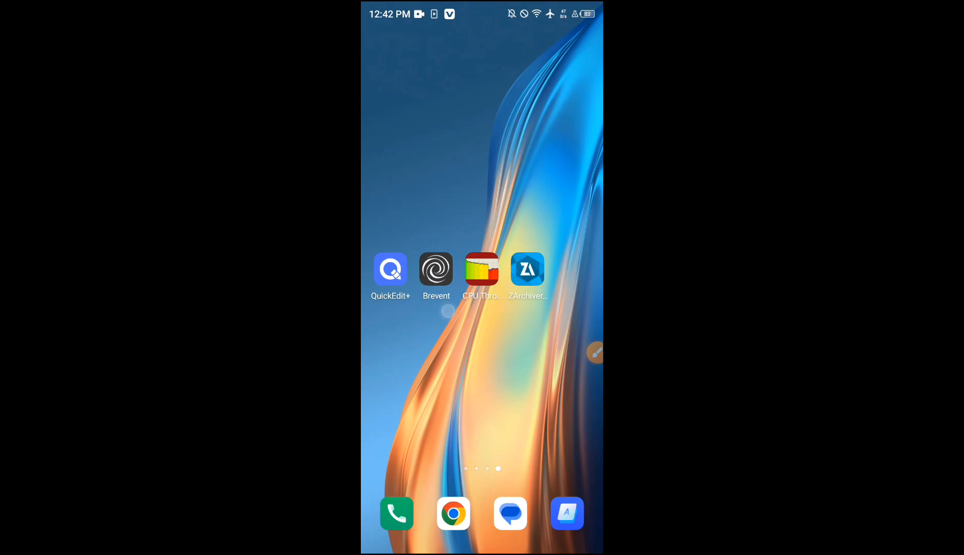
# Step: Open Brevent, jump to the guide's last page, and launch Brevent
pyautogui.click(436, 269)
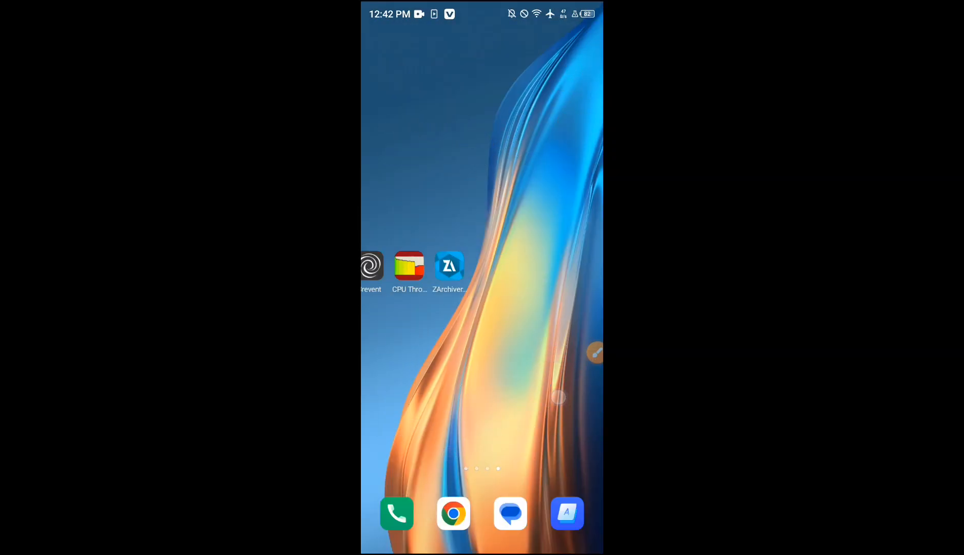
pyautogui.click(371, 266)
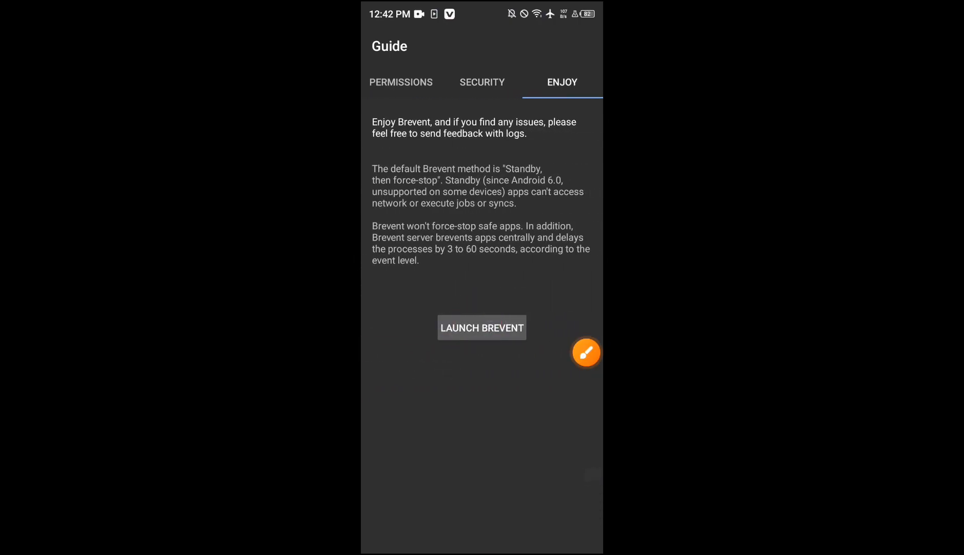
pyautogui.click(482, 327)
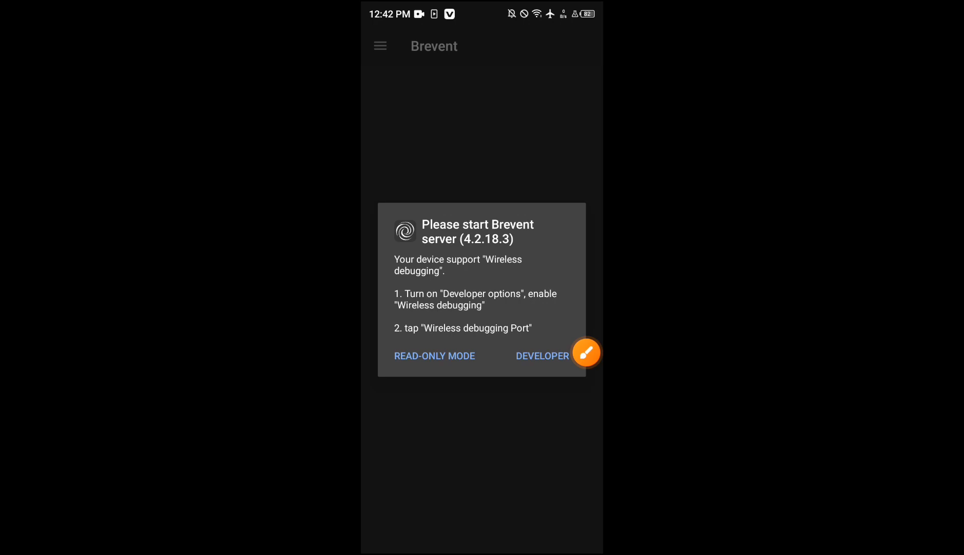
# Step: Enable Wireless debugging in Developer options and request Brevent's wireless debugging port
pyautogui.click(542, 356)
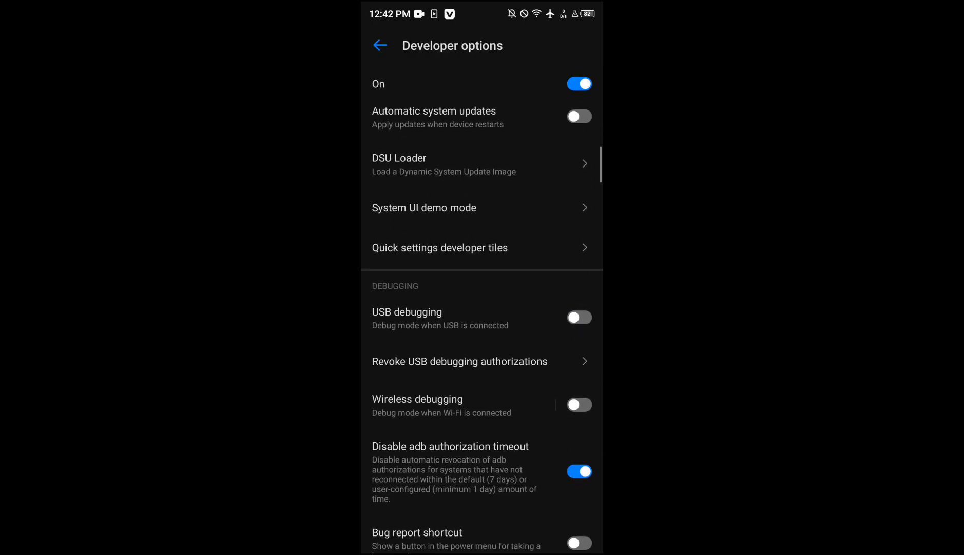
pyautogui.click(578, 405)
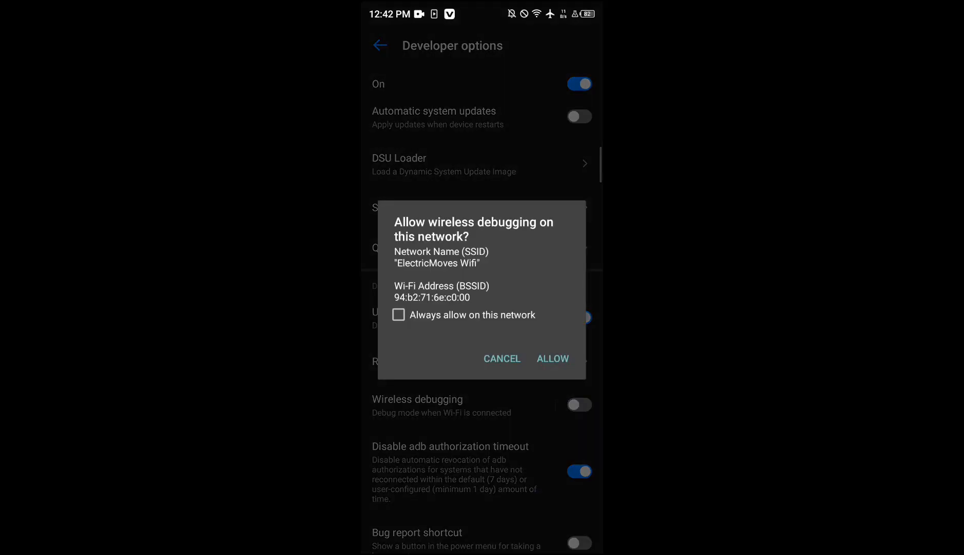
pyautogui.press('recent_apps')
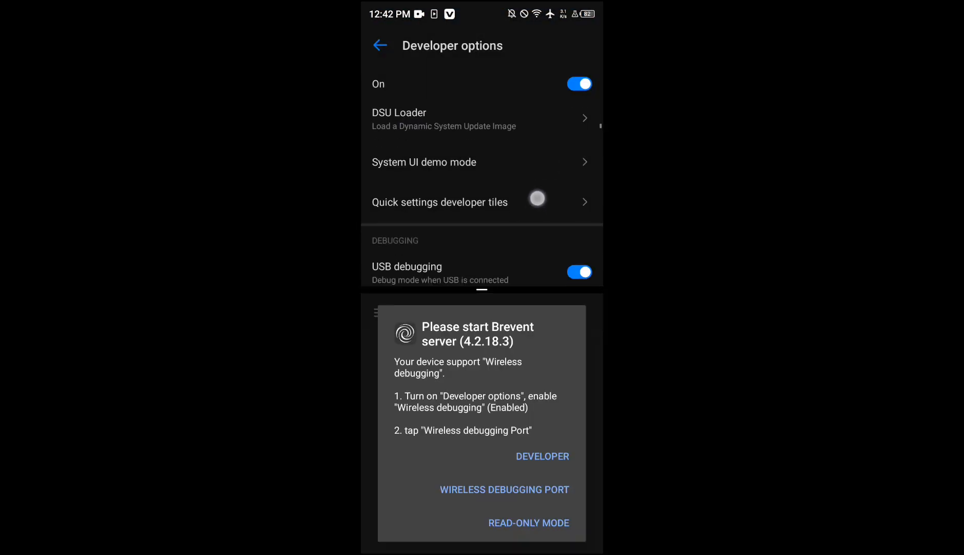
pyautogui.click(504, 489)
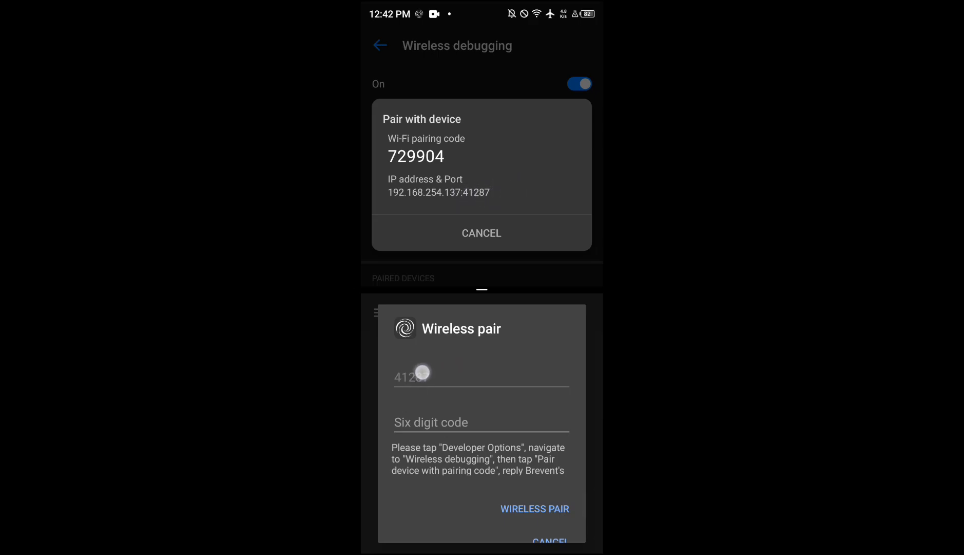
pyautogui.click(481, 422)
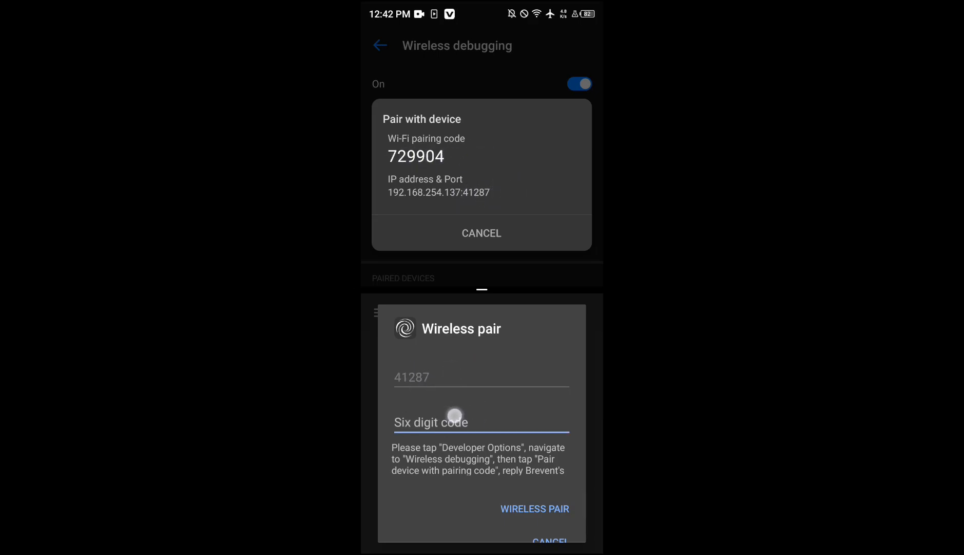
pyautogui.click(432, 421)
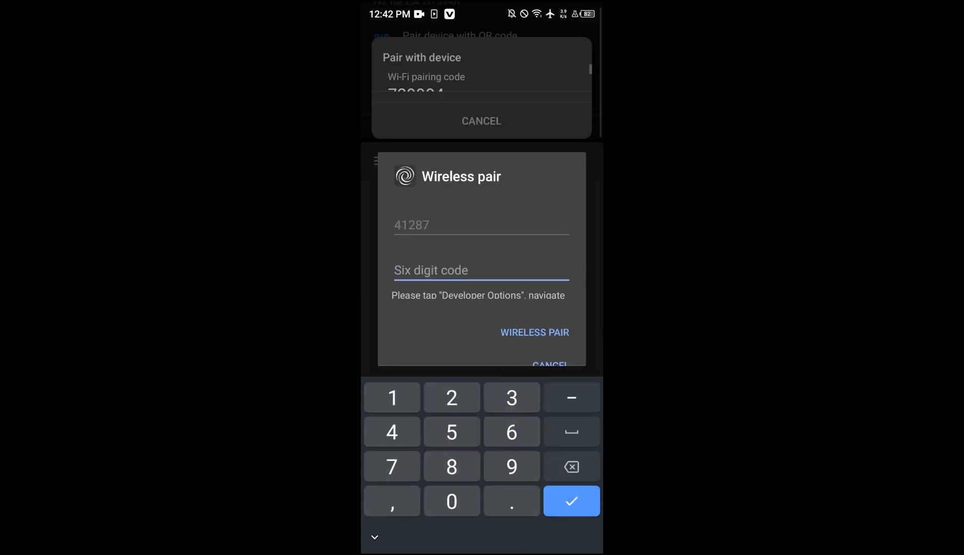
pyautogui.write('729')
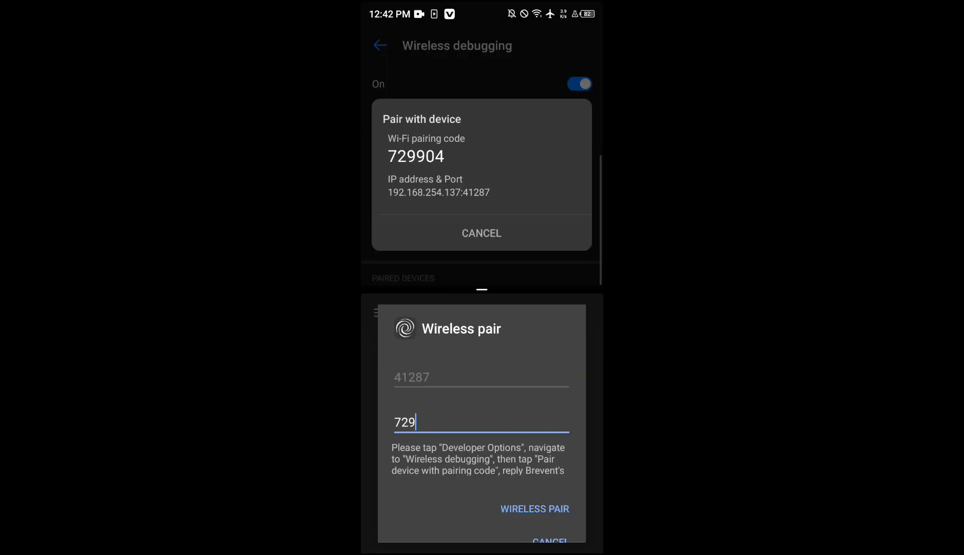
pyautogui.write('904')
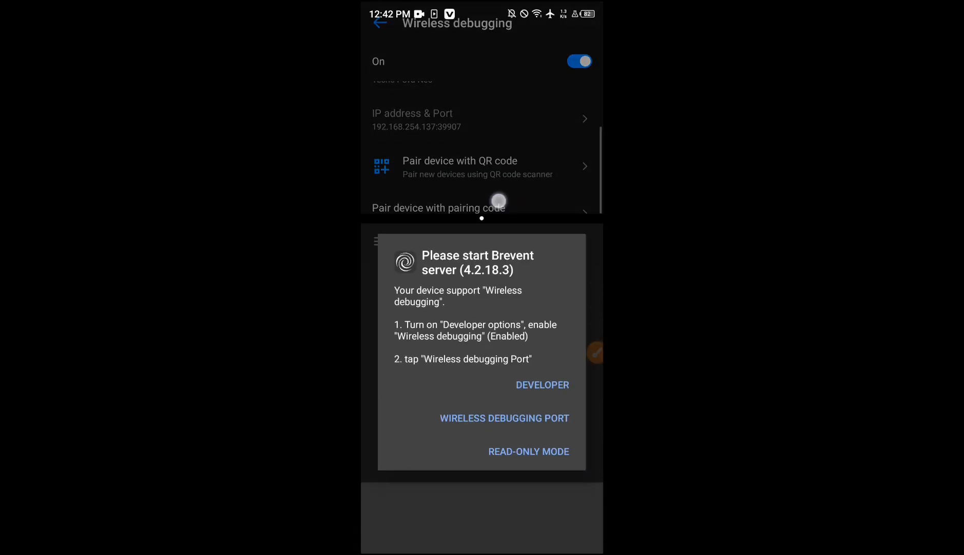
pyautogui.click(505, 417)
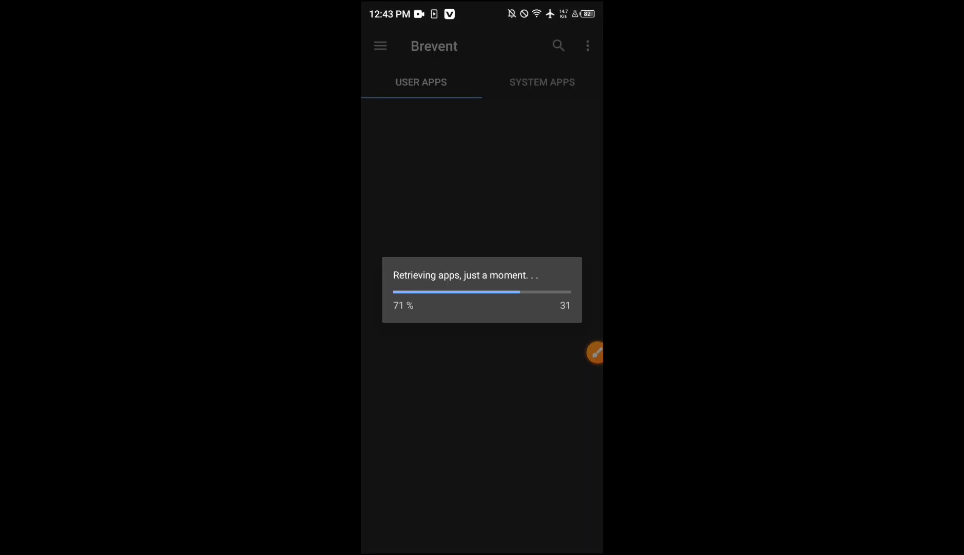
# Step: Open Exec command from the side menu, accept the risk warning, and type 'sh'
pyautogui.click(380, 45)
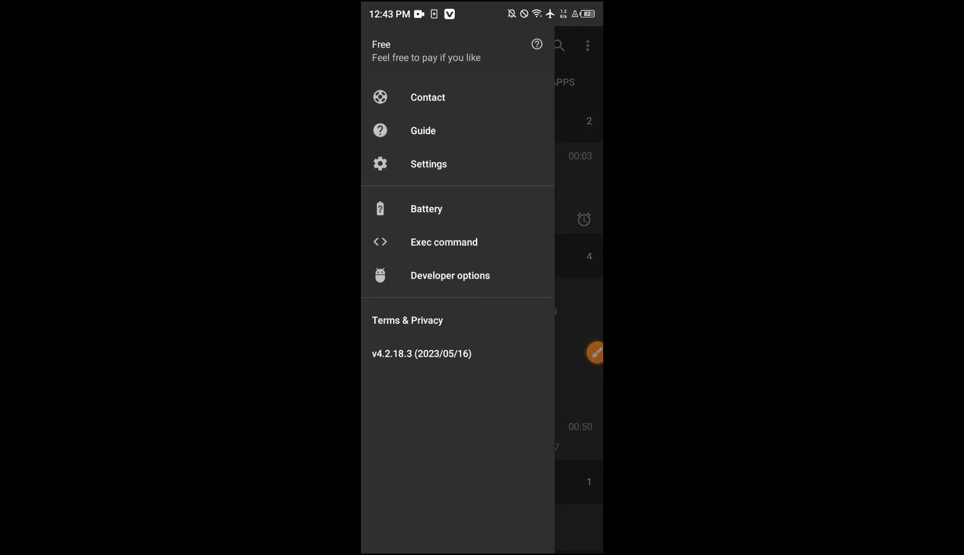
pyautogui.click(444, 242)
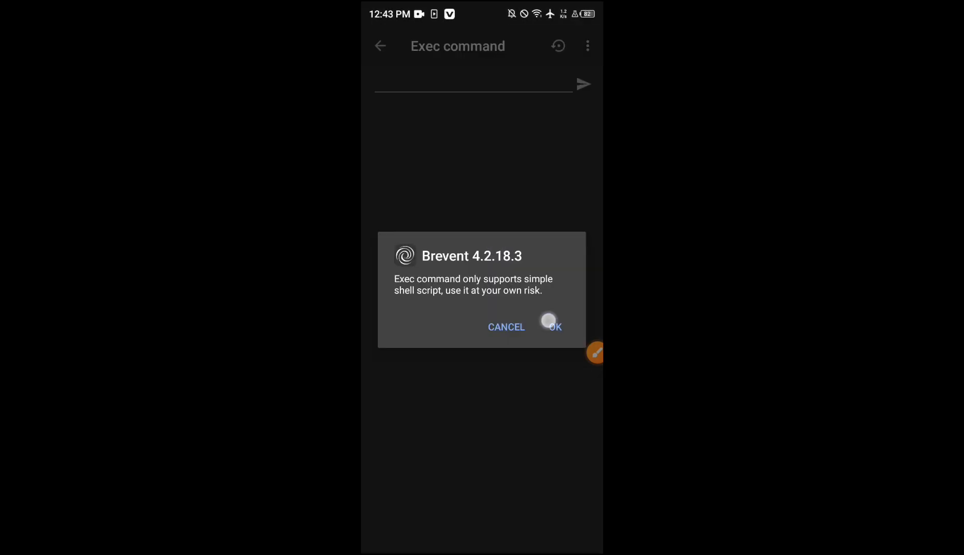
pyautogui.click(555, 327)
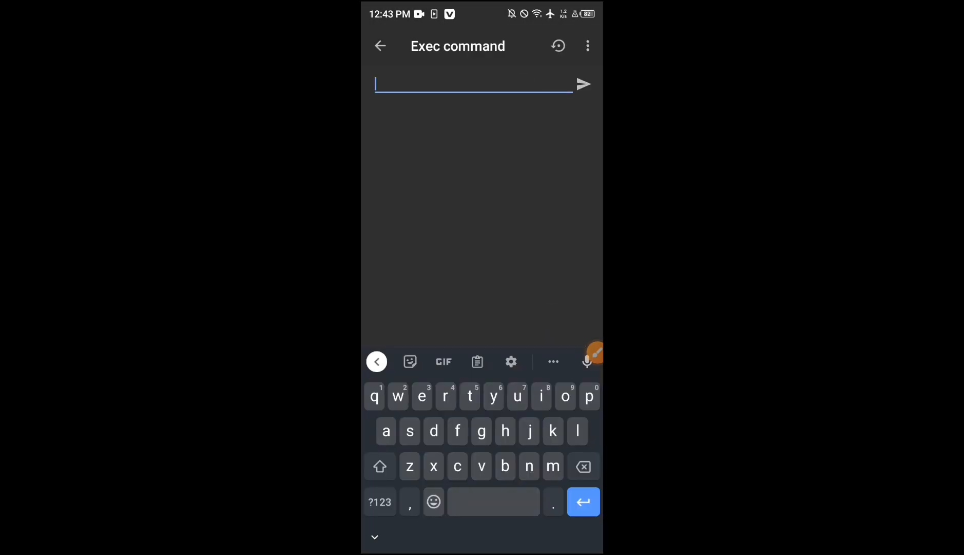
pyautogui.write('sh /sdcard')
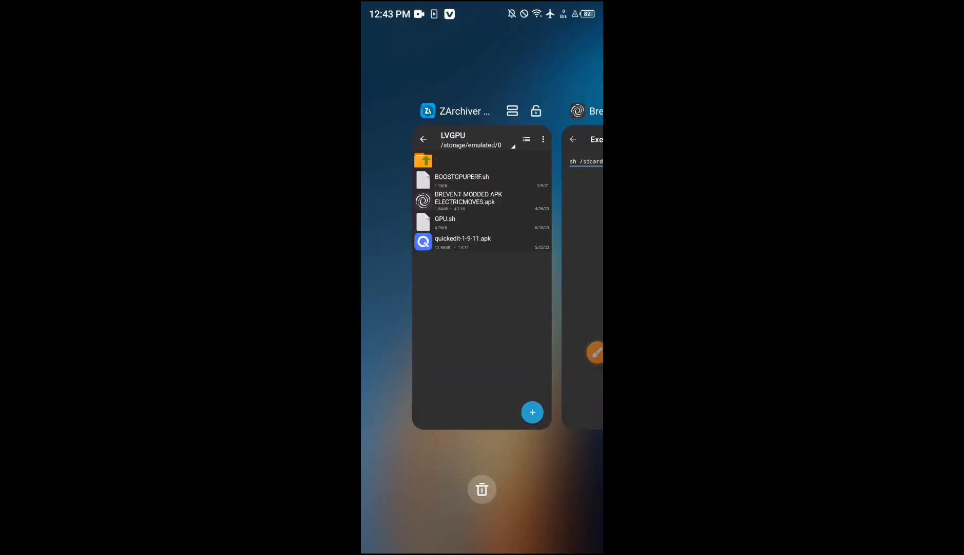
# Step: Check GPU.sh in ZArchiver, then complete and send 'sh /sdcard/LVGPU/GPU.sh' in Brevent
pyautogui.click(482, 271)
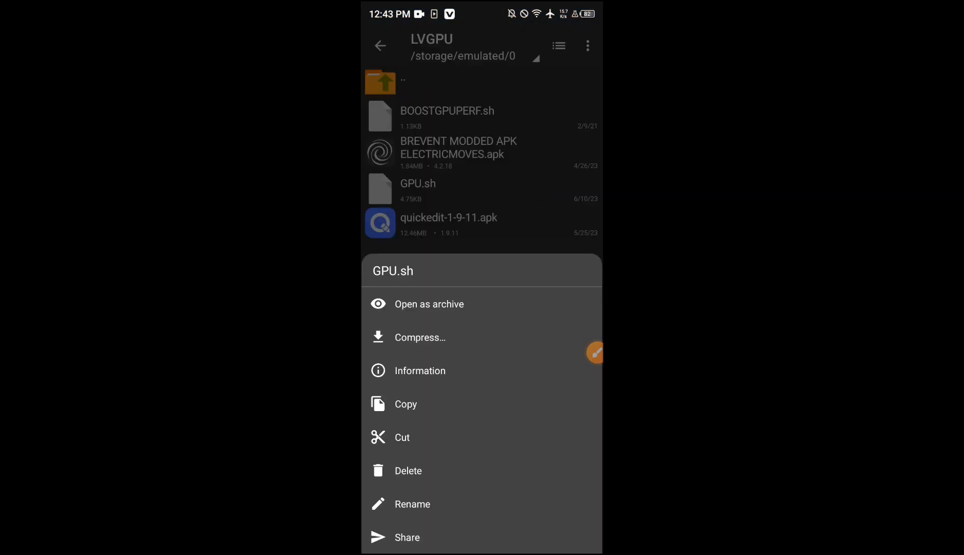
pyautogui.click(413, 504)
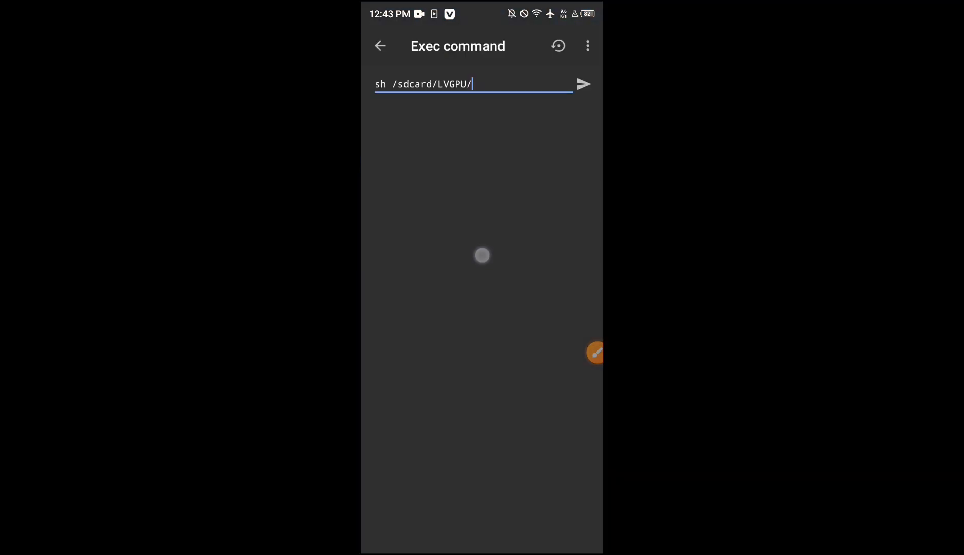
pyautogui.write('GPU.sh')
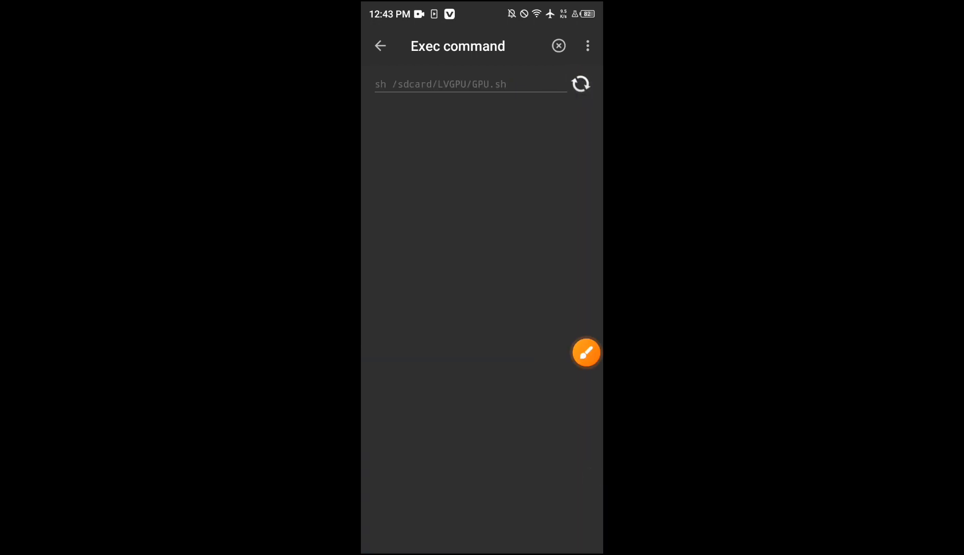
# Step: Let GPU.sh run until its output ends with DONE and a restart prompt
pyautogui.click(581, 84)
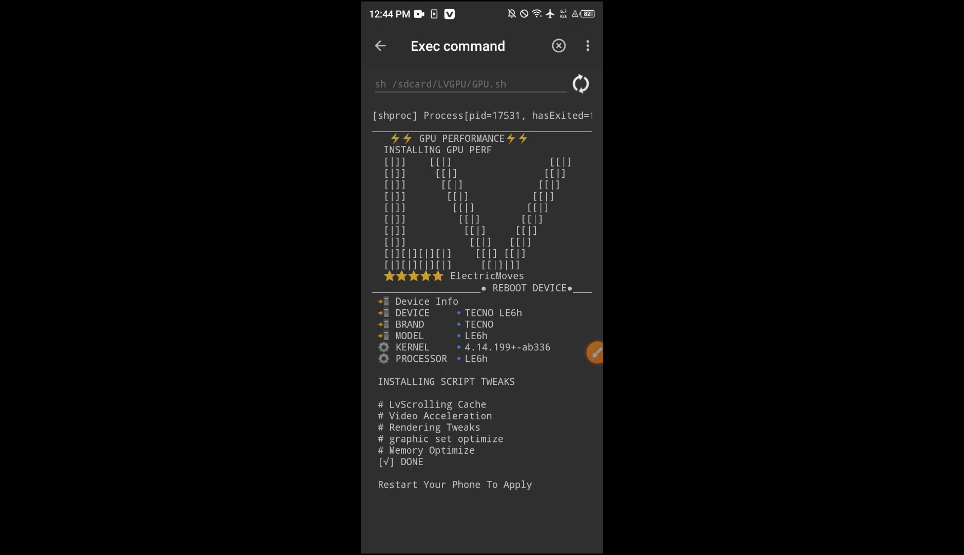
pyautogui.click(594, 352)
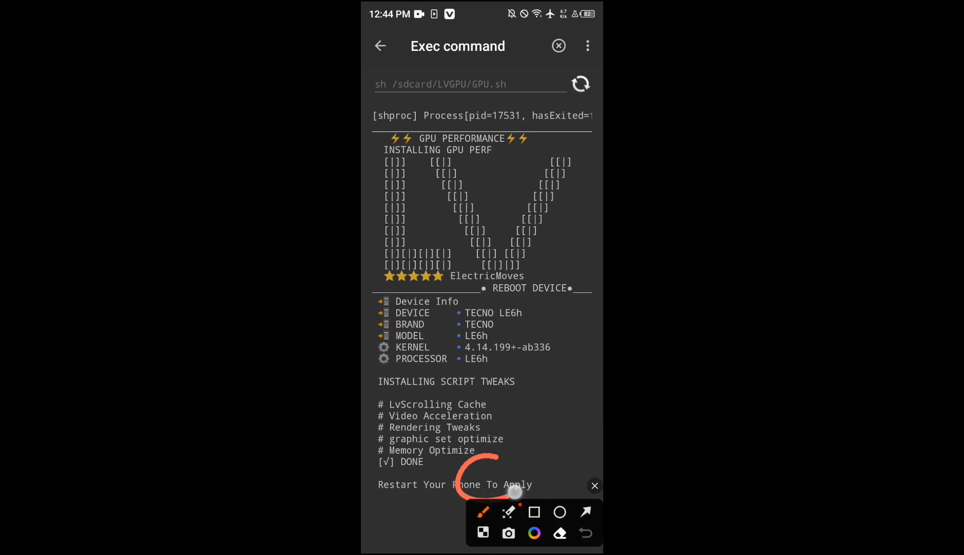
pyautogui.click(594, 485)
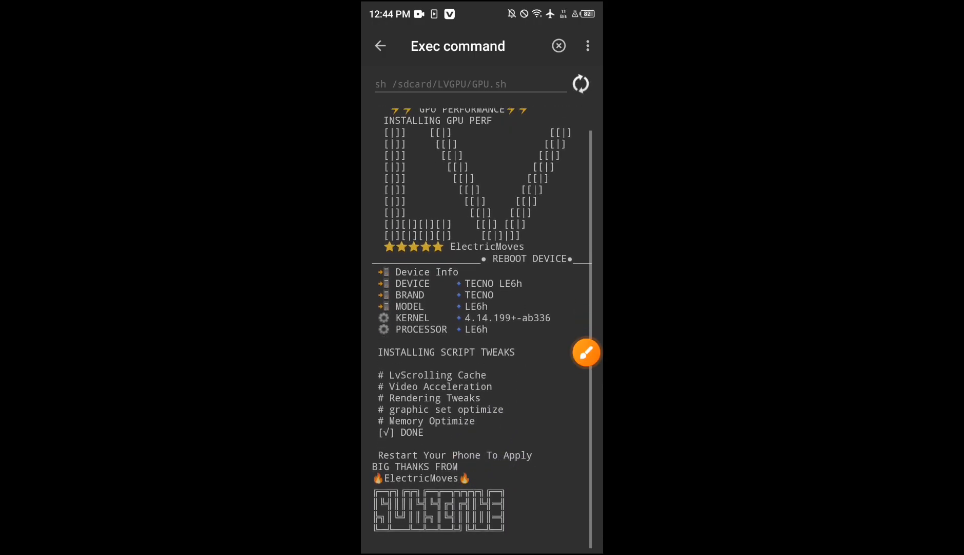
pyautogui.click(585, 353)
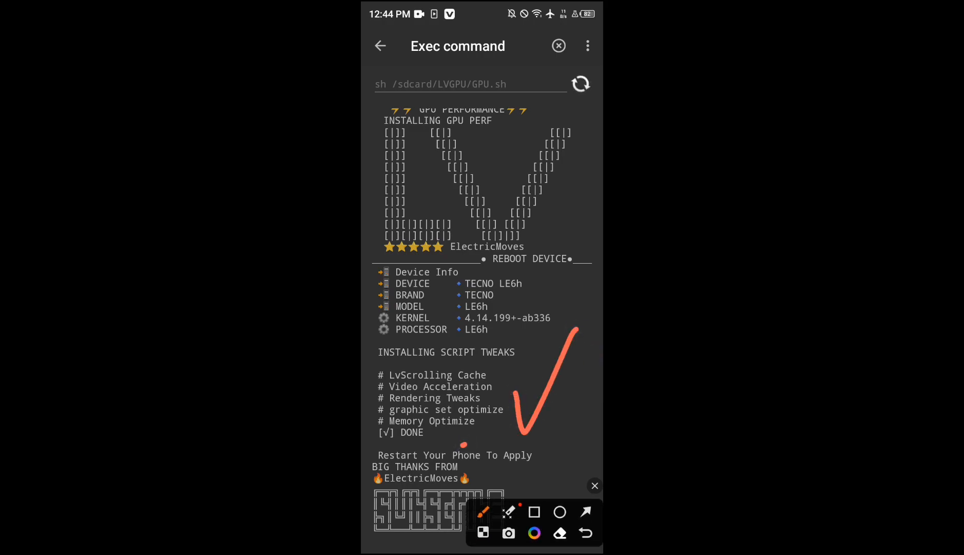
pyautogui.click(594, 485)
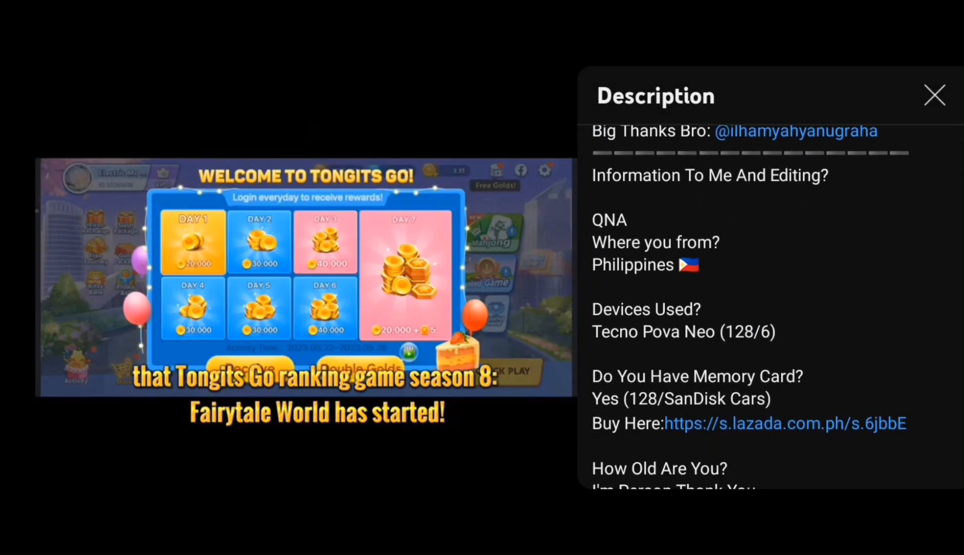
# Step: Scroll through the YouTube video description, then close the panel
pyautogui.scroll(-3)
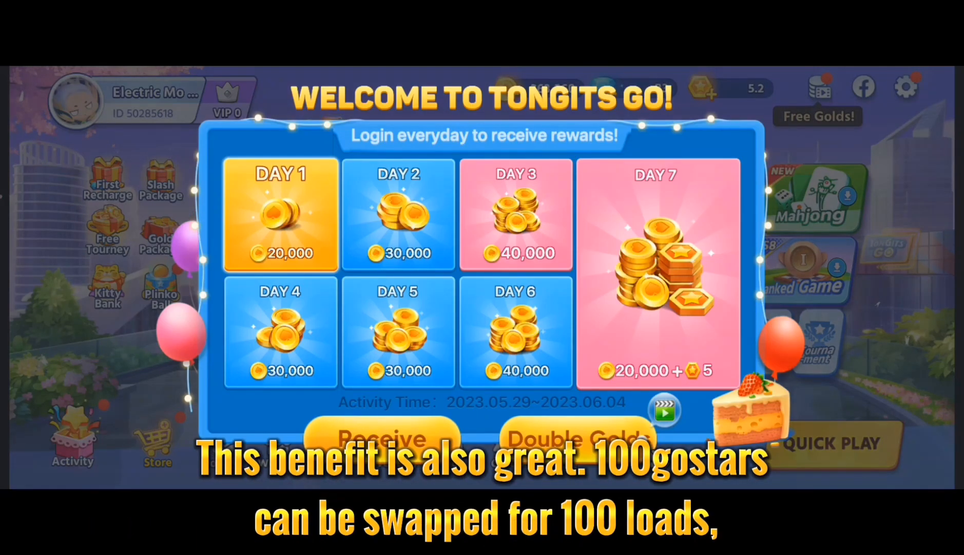
pyautogui.click(383, 438)
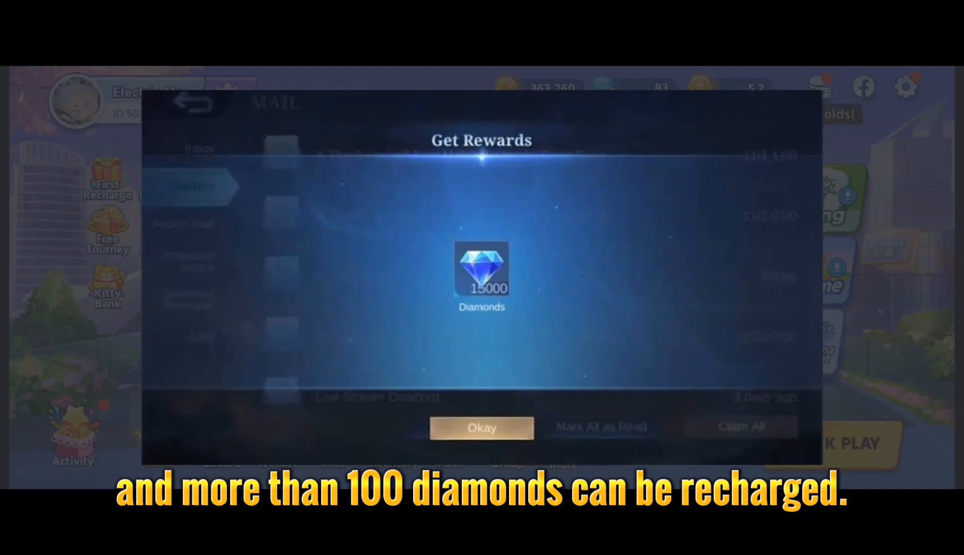
pyautogui.click(481, 427)
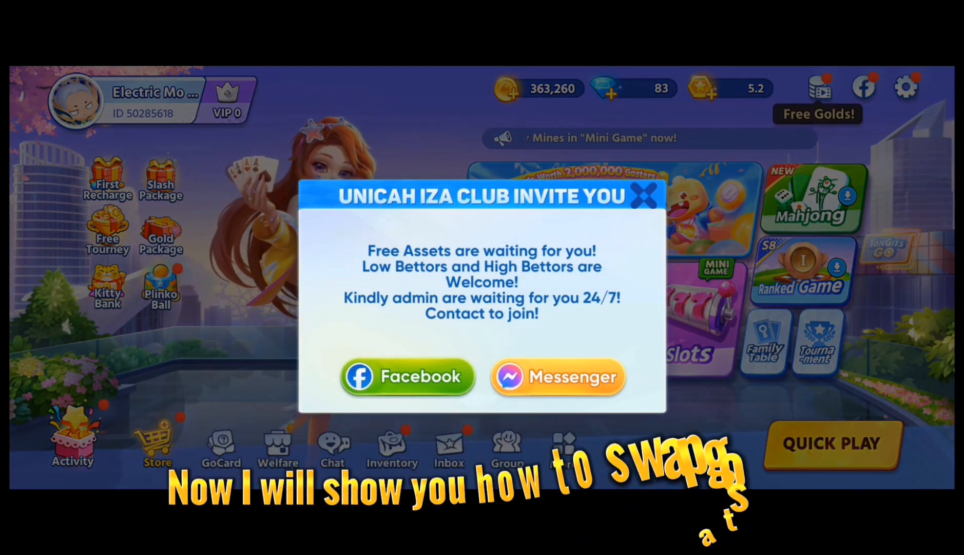
pyautogui.click(642, 196)
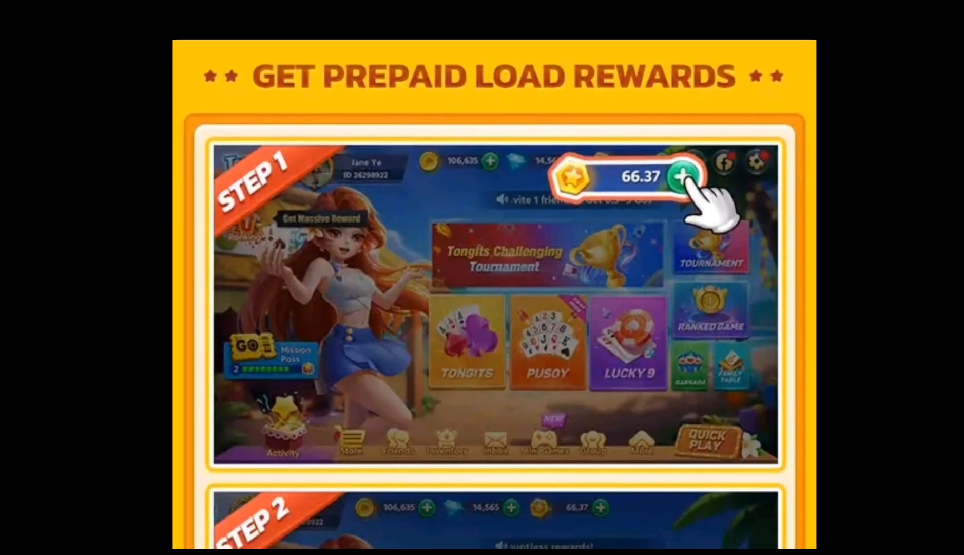
pyautogui.scroll(-3)
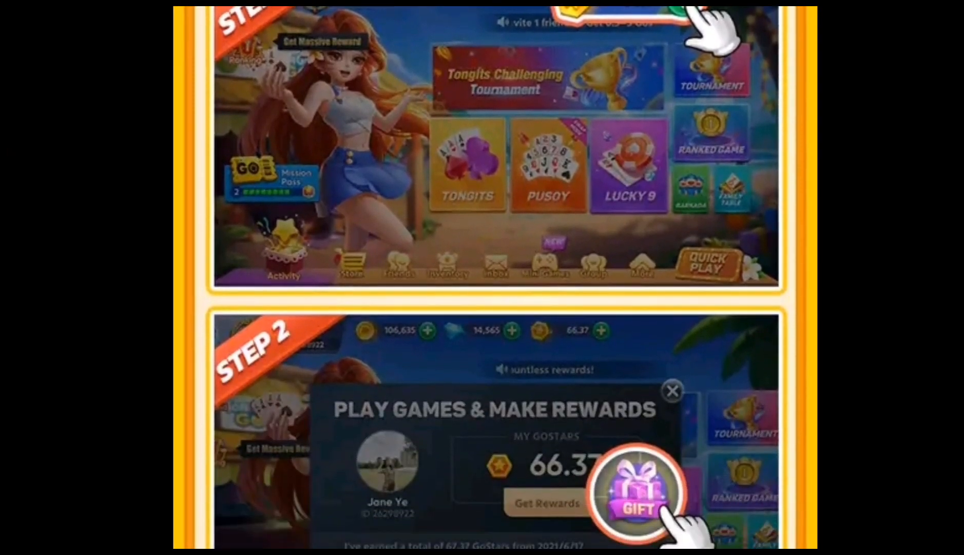
pyautogui.scroll(-3)
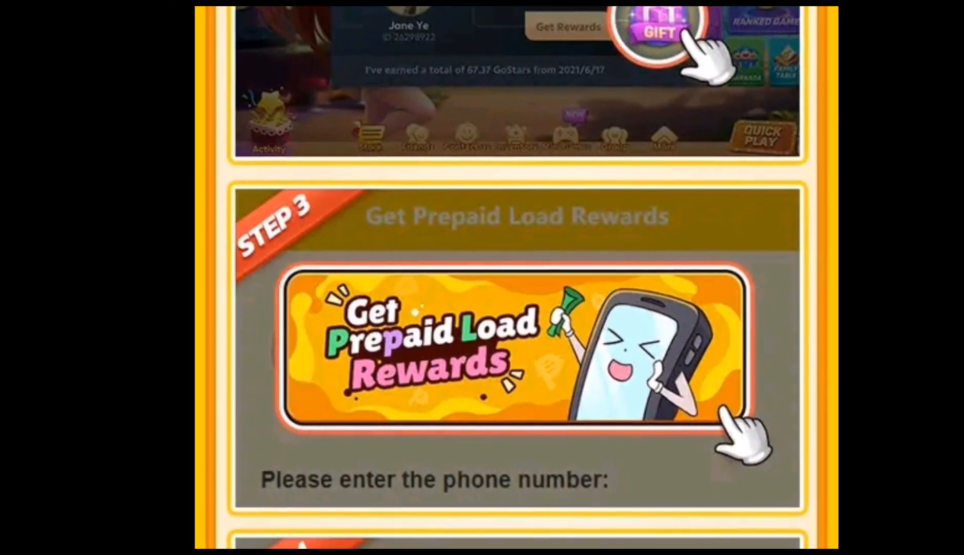
pyautogui.scroll(-3)
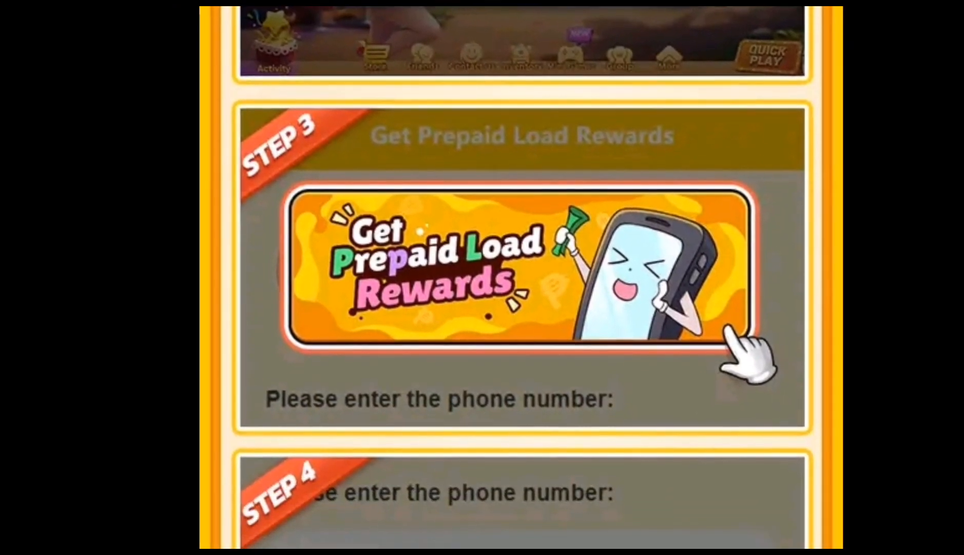
pyautogui.scroll(-3)
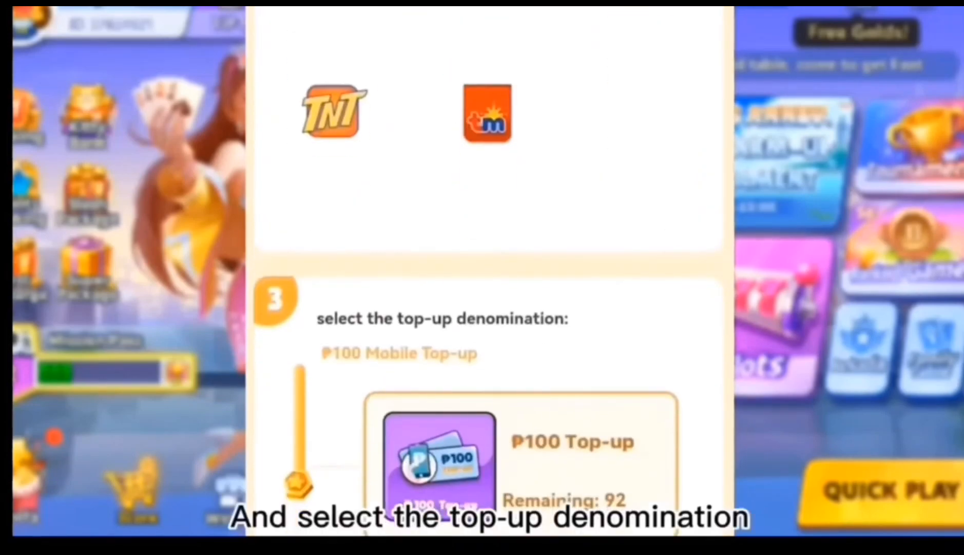
pyautogui.scroll(-3)
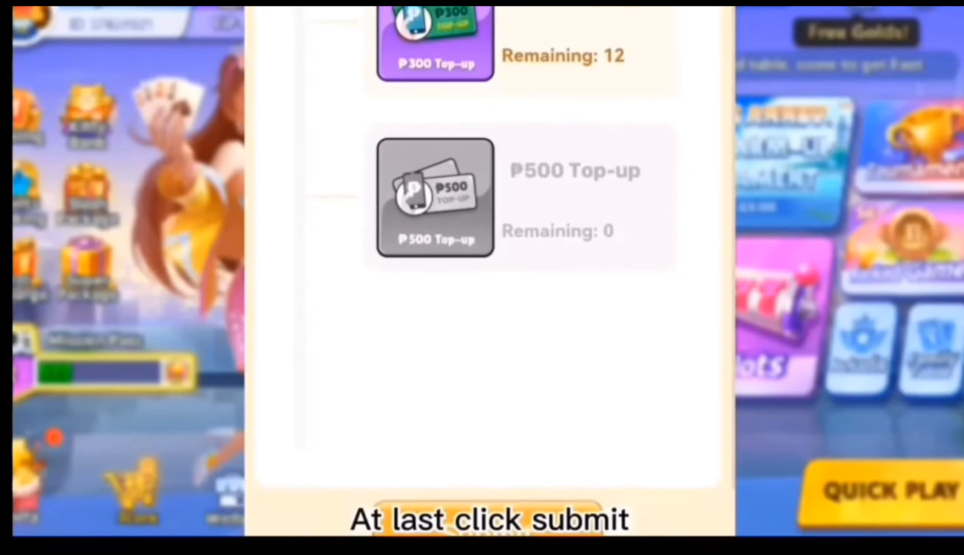